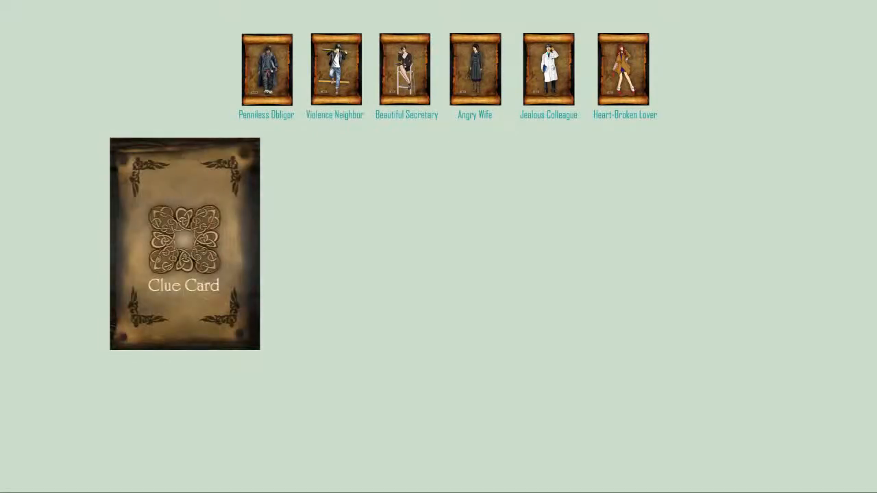
left_click_drag(183, 244, 406, 168)
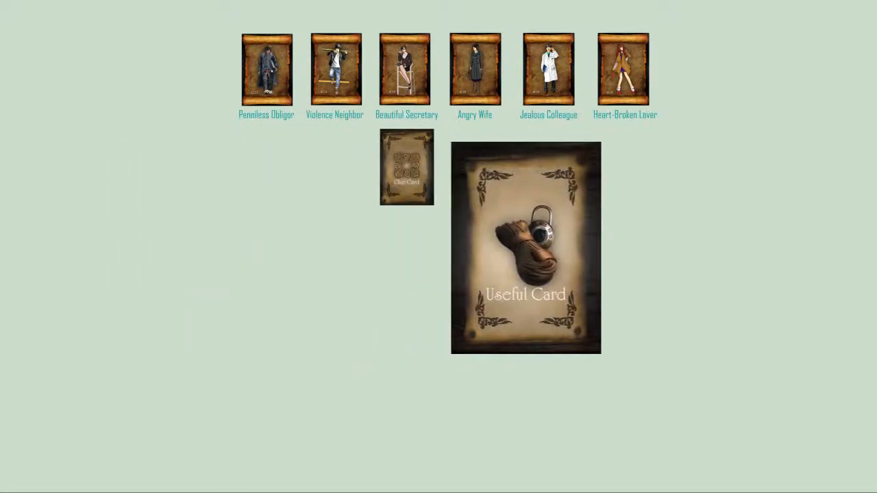
left_click(527, 248)
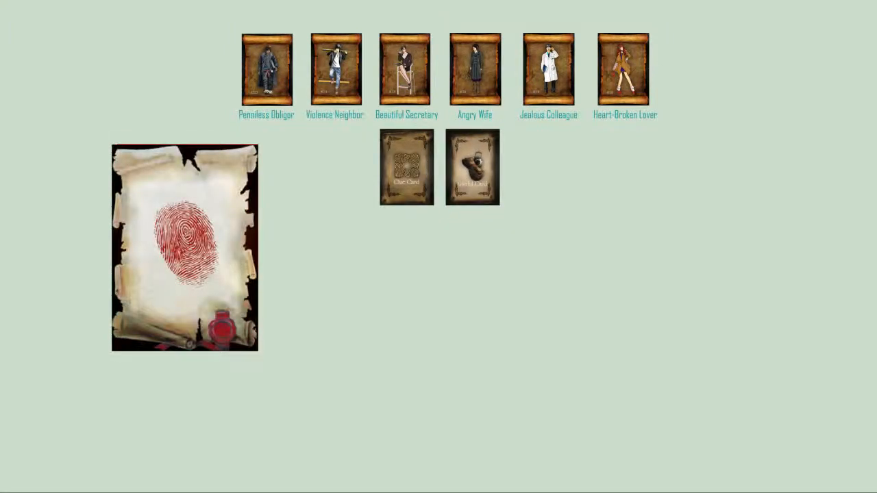
left_click(183, 248)
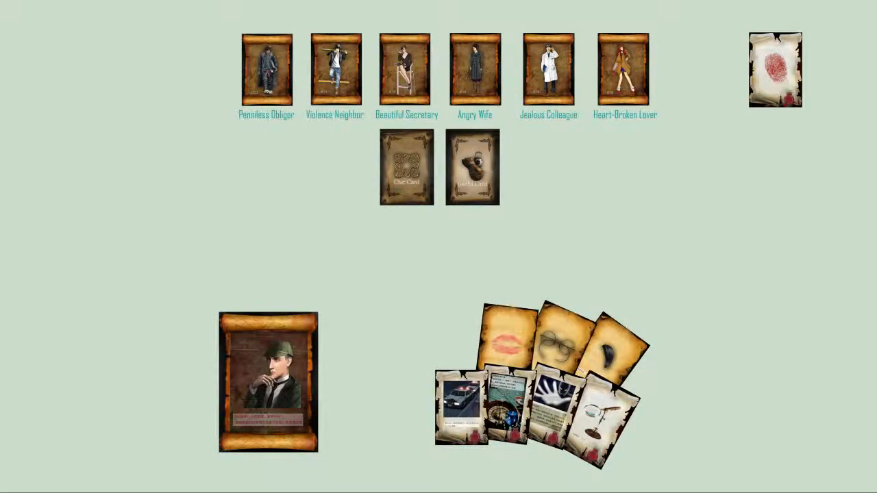
left_click_drag(461, 404, 345, 253)
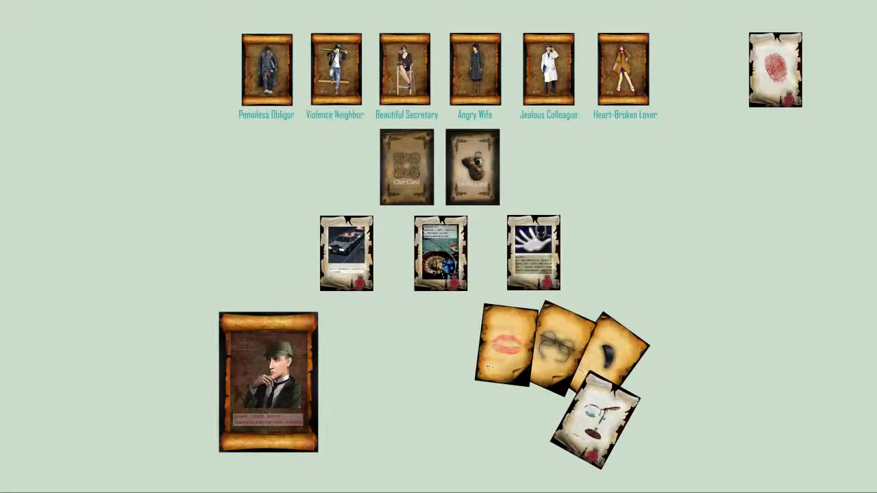
left_click_drag(542, 350, 548, 137)
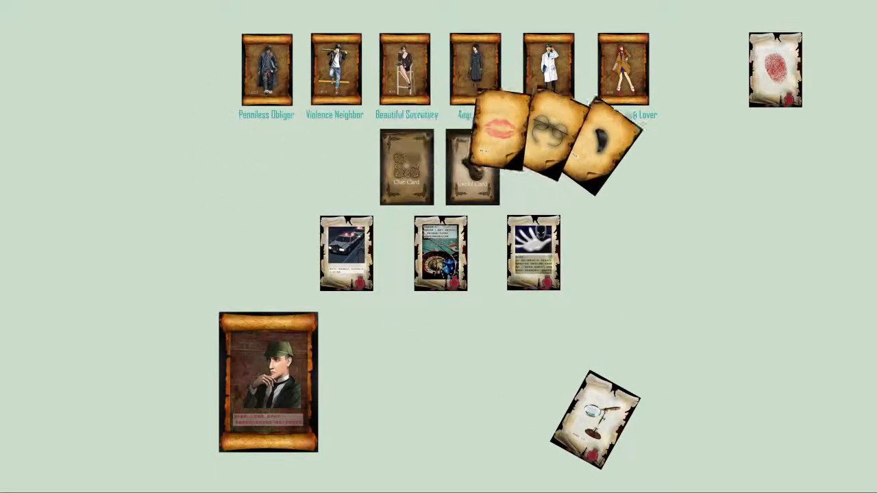
left_click_drag(548, 137, 651, 322)
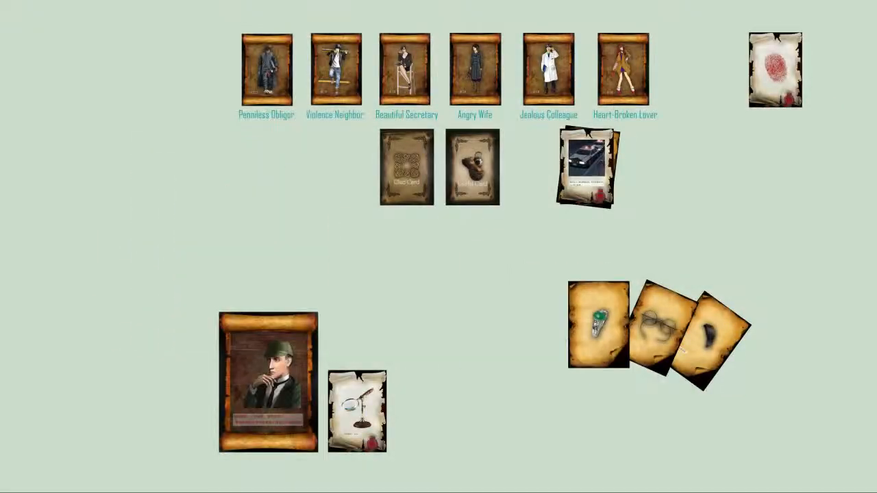
left_click(548, 69)
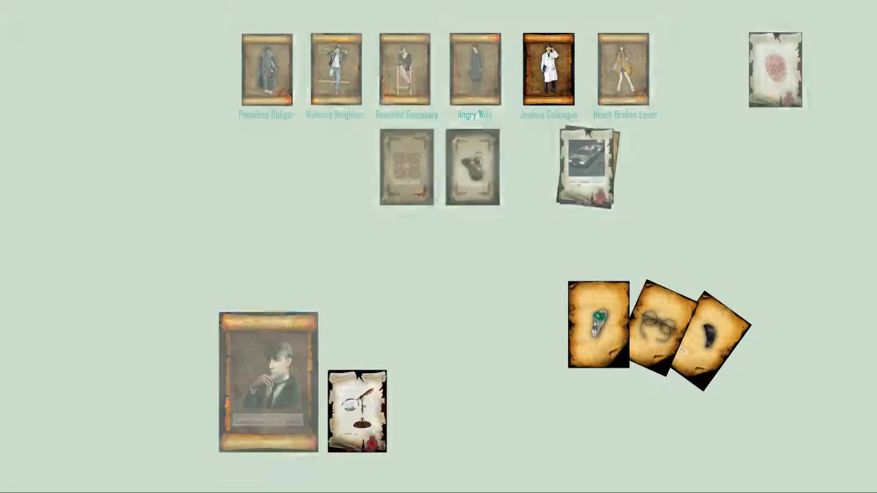